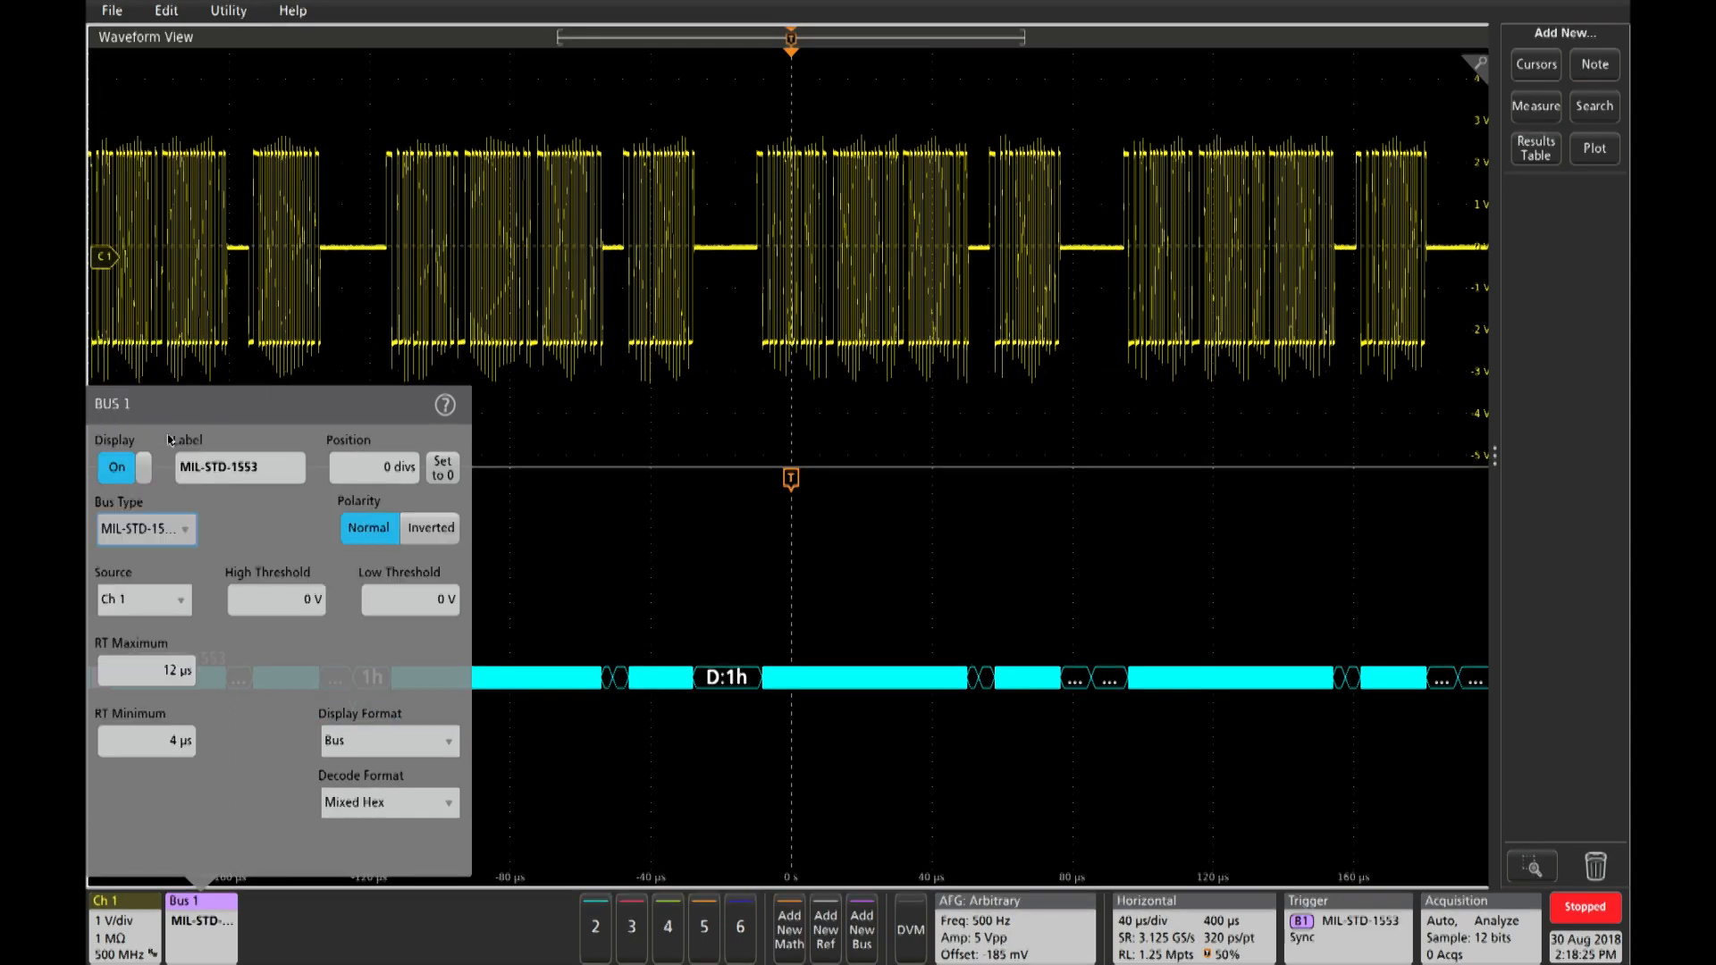
Step: Enter a 1 V high threshold and a -1 V low threshold for Bus 1
left_click(276, 599)
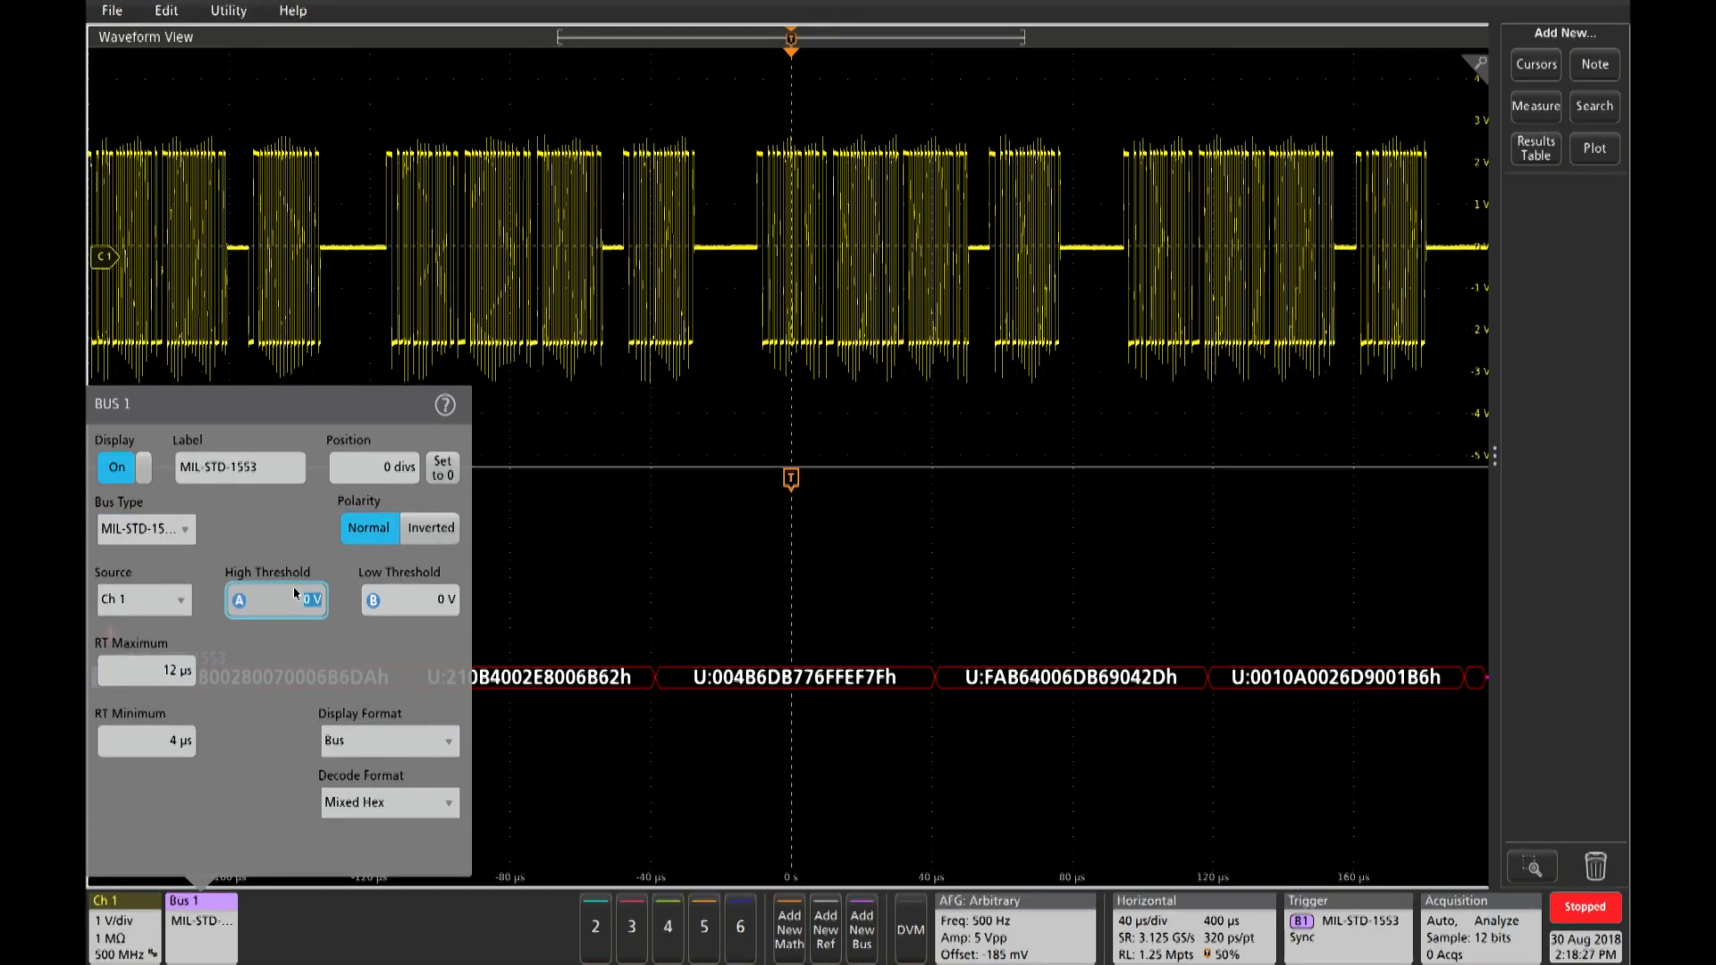
left_click(275, 599)
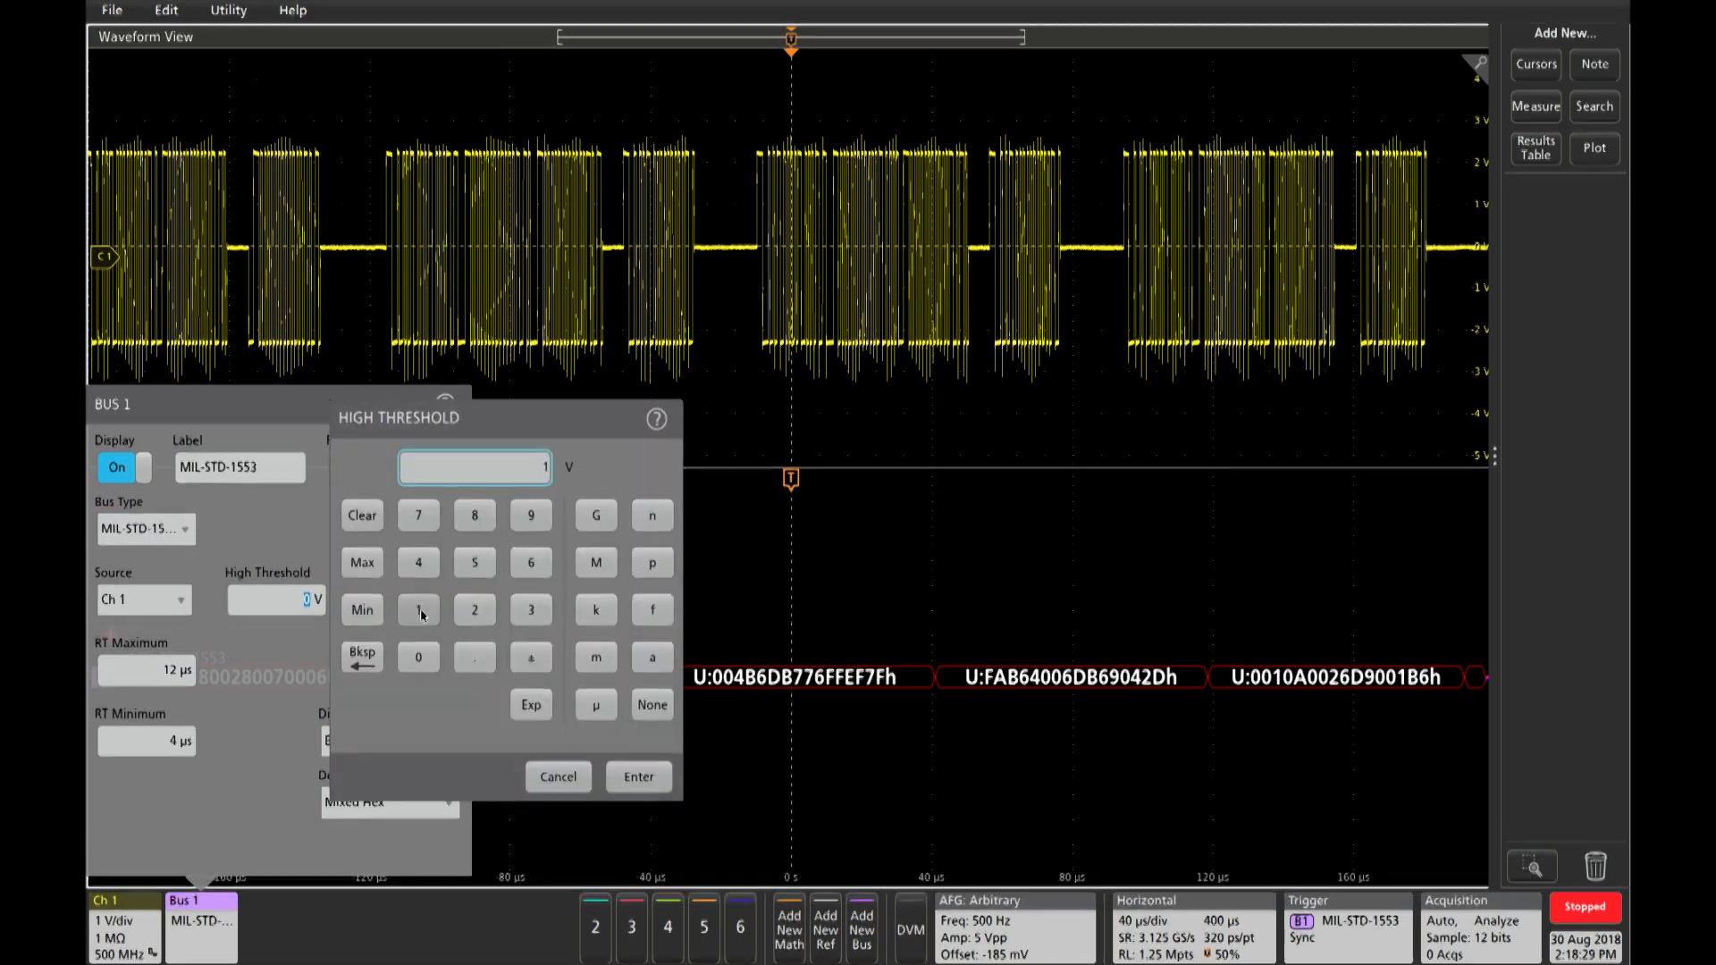
left_click(638, 777)
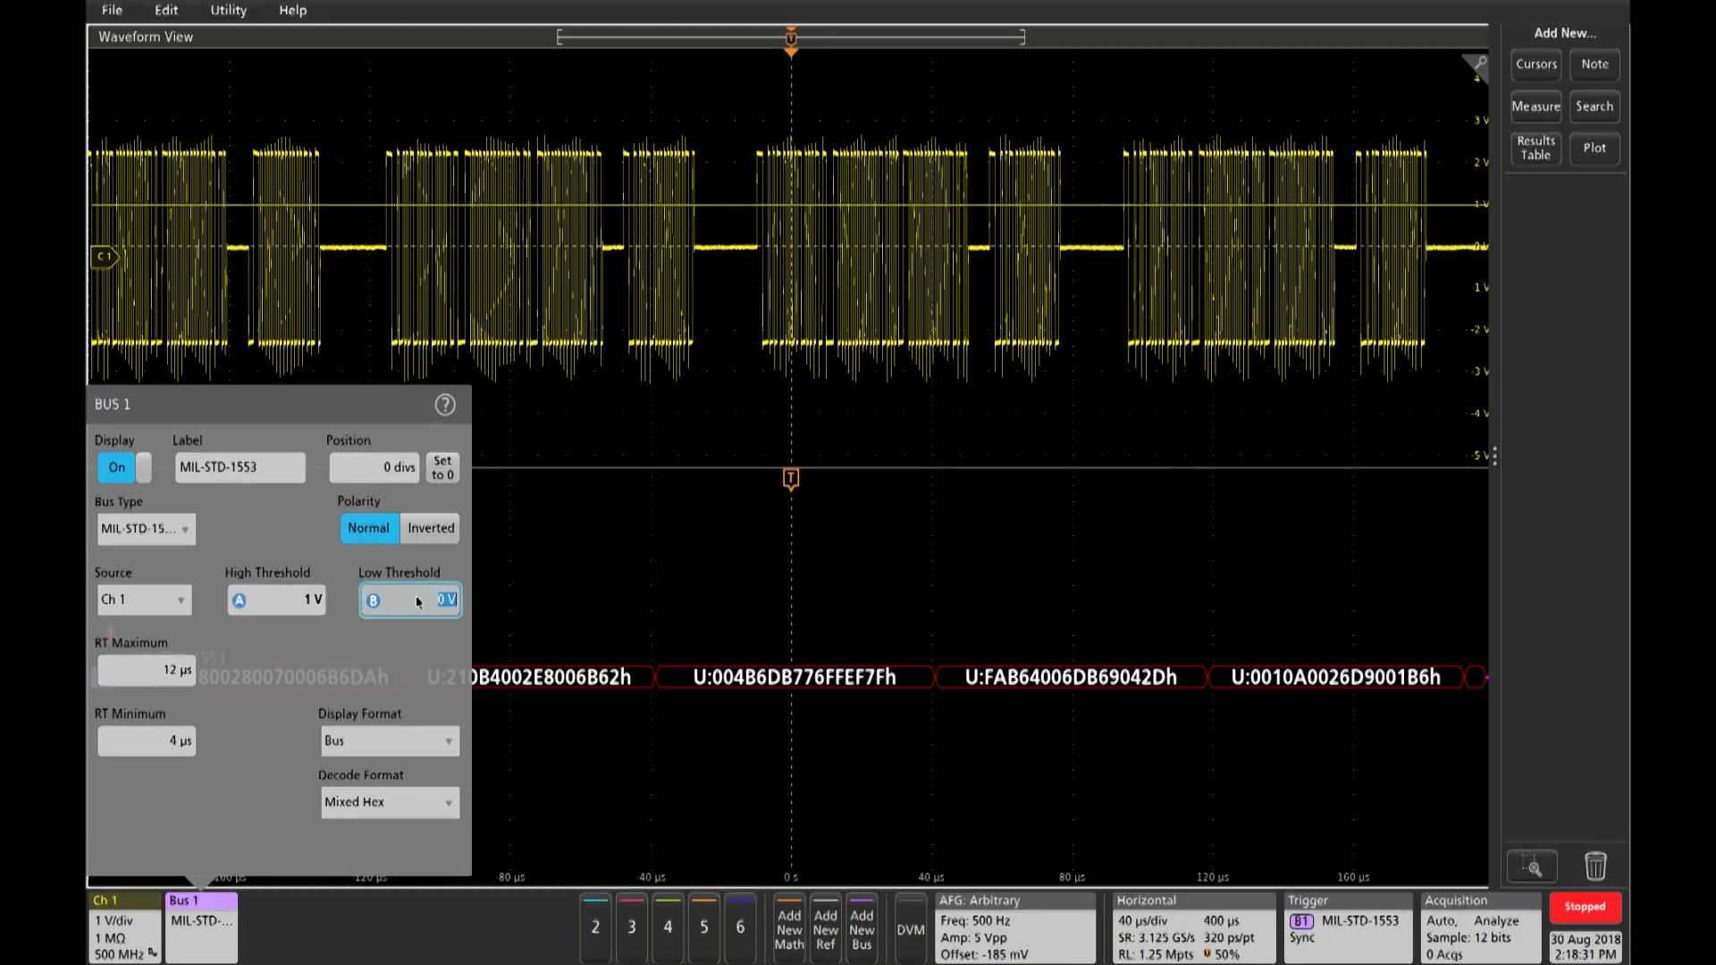
left_click(410, 601)
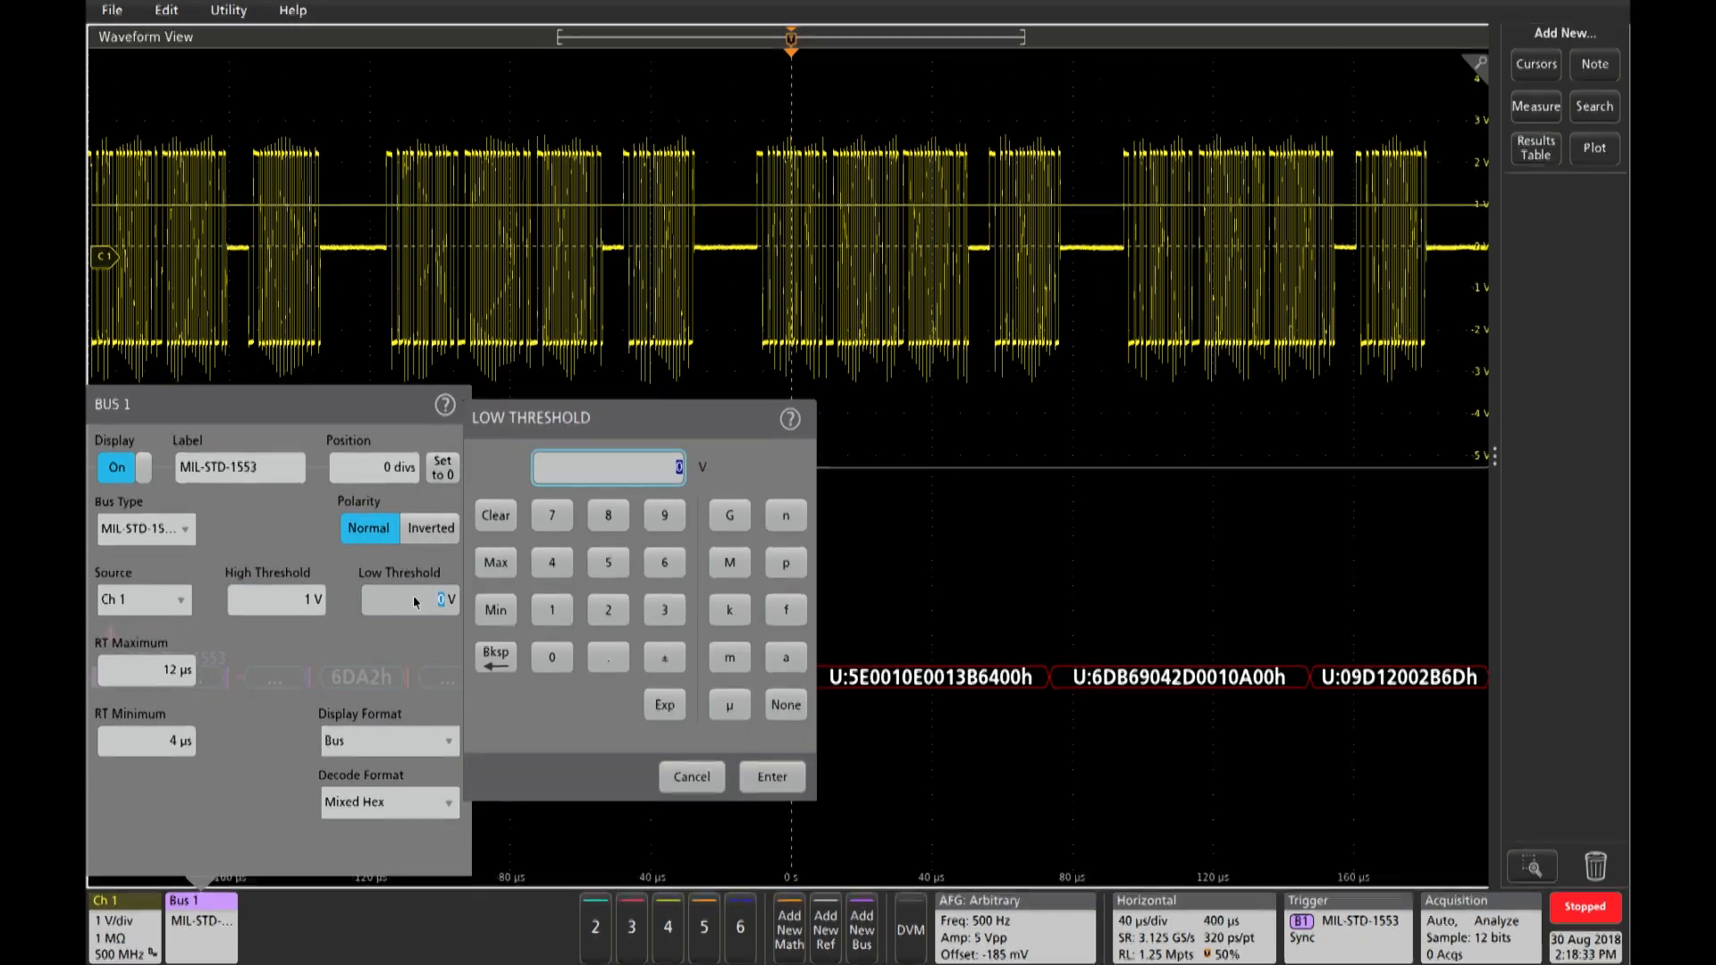
left_click(664, 657)
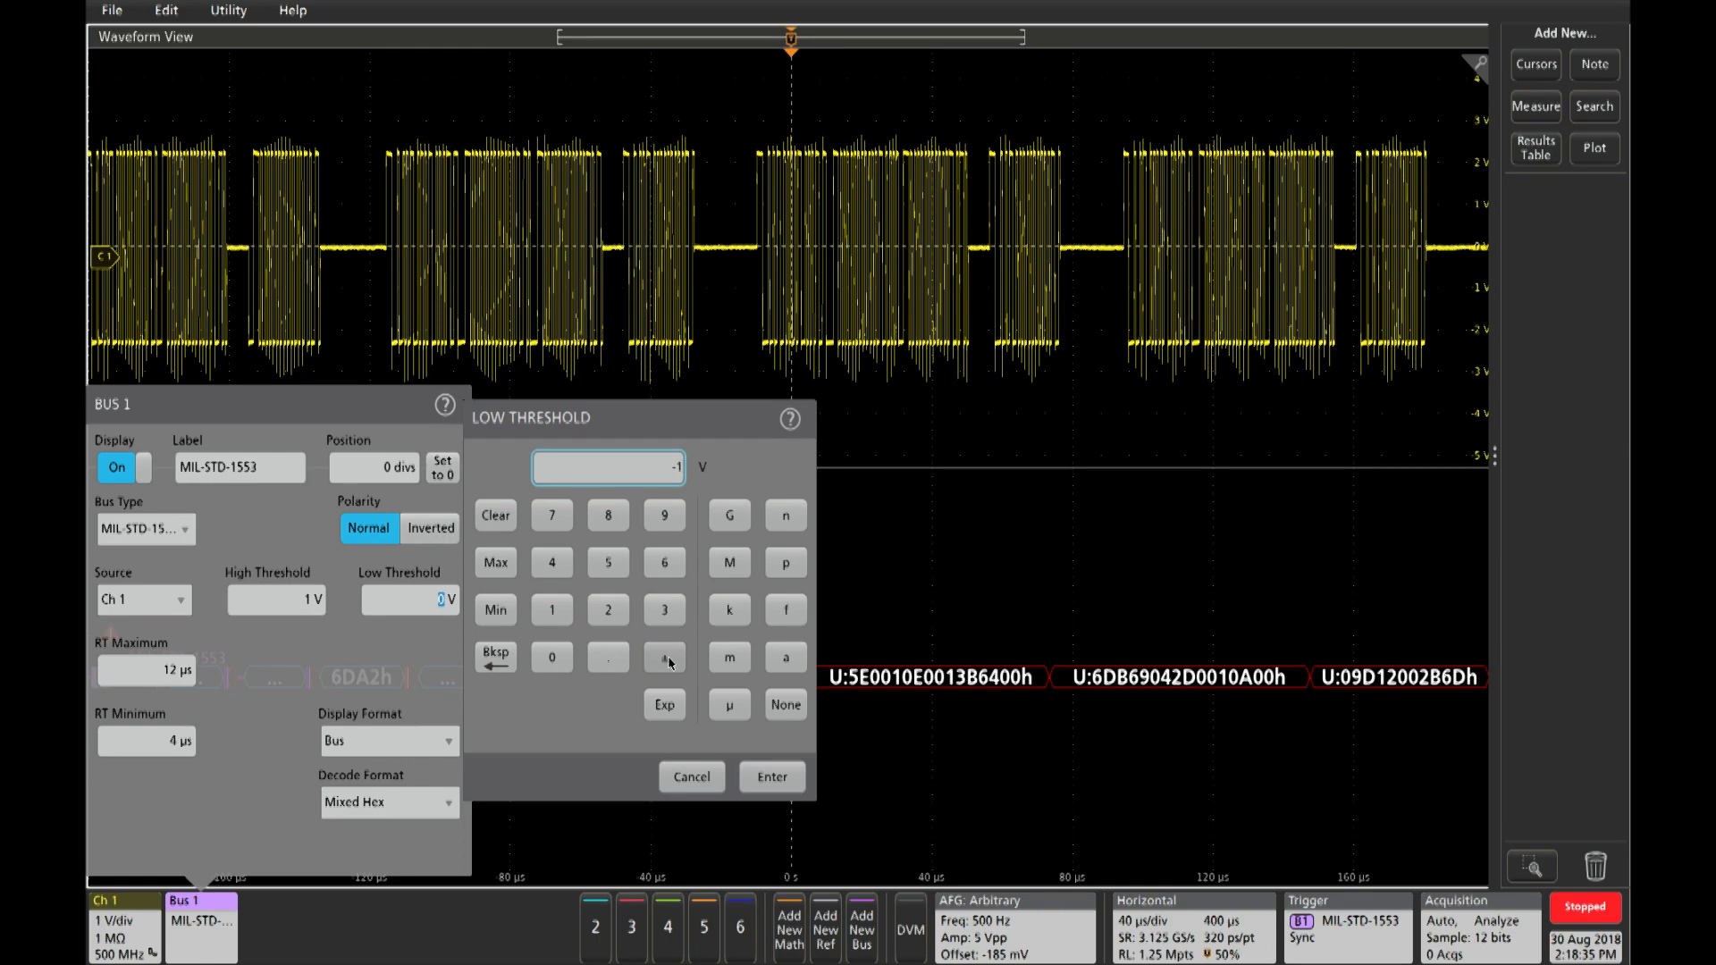
left_click(771, 777)
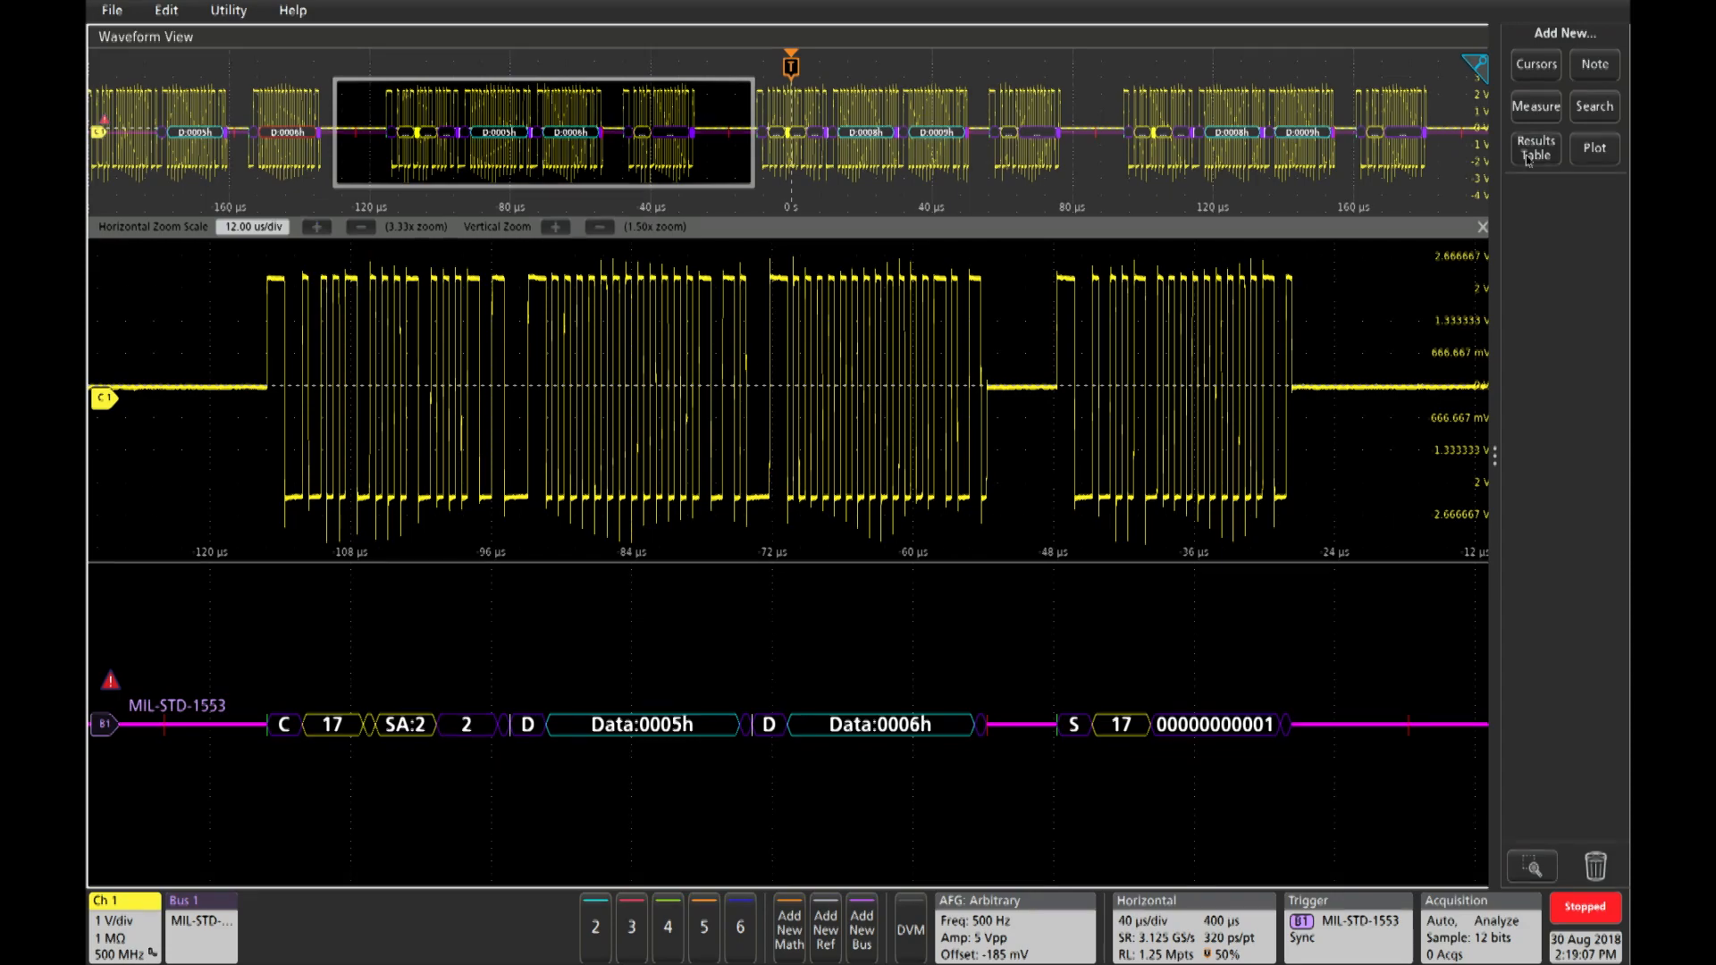
Step: Add a Bus Decode results table for the MIL-STD-1553 bus and close the dialog
left_click(1535, 148)
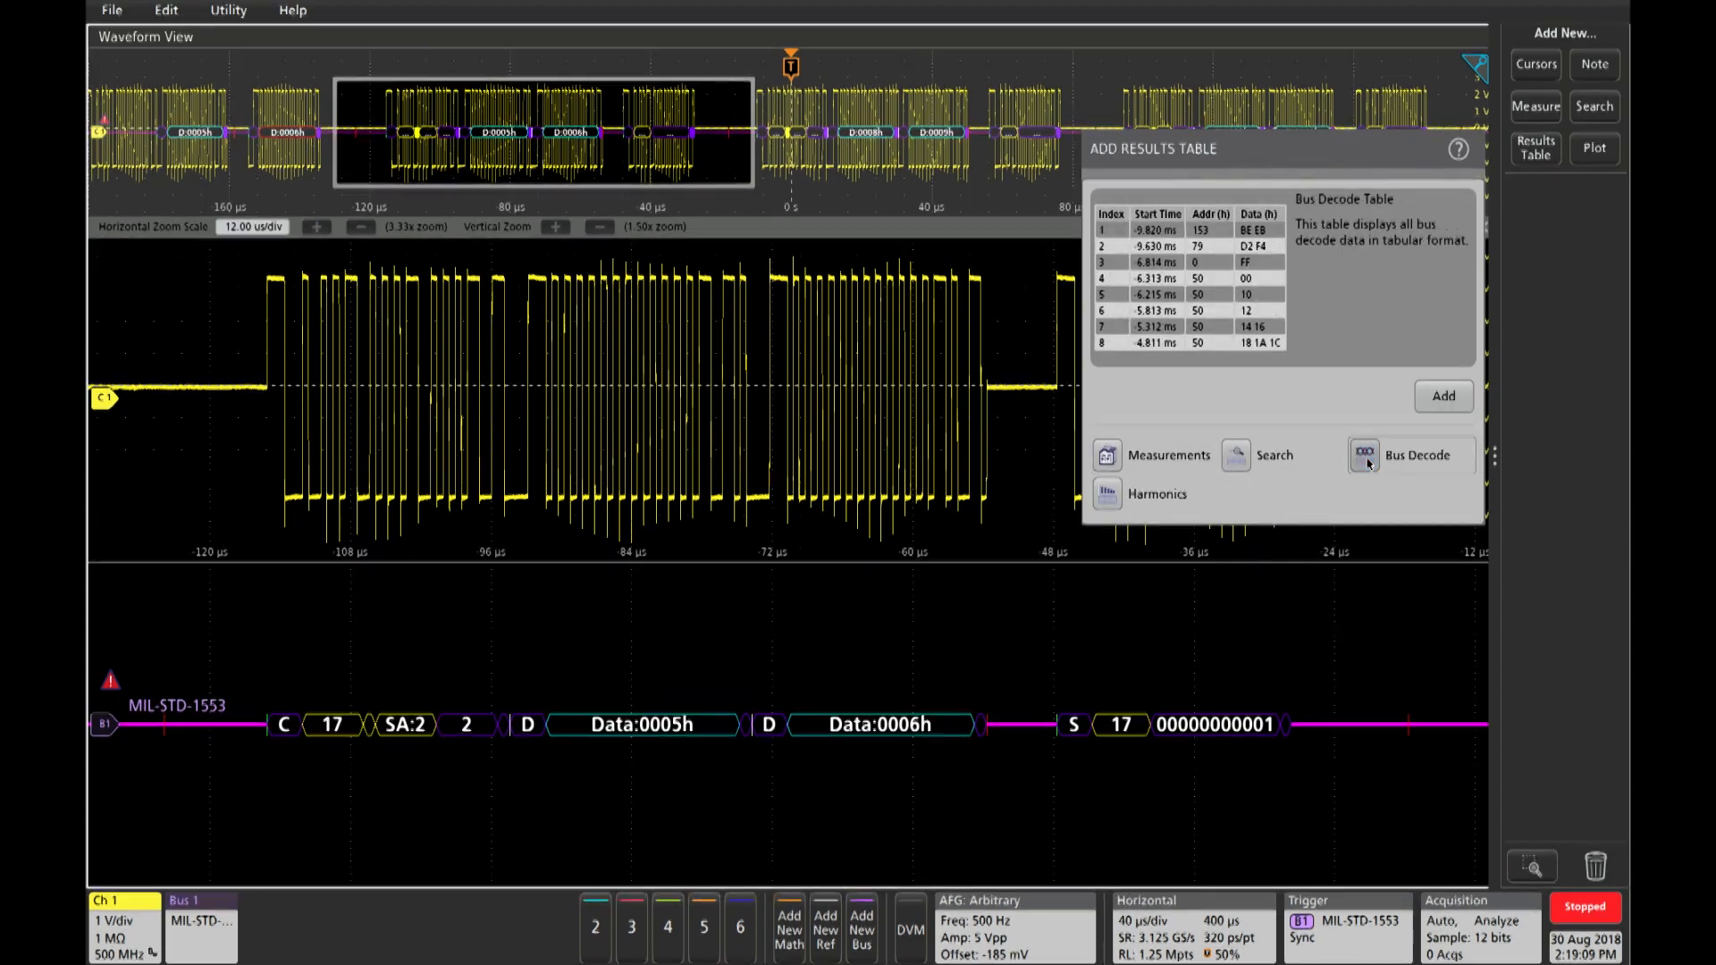
left_click(1443, 397)
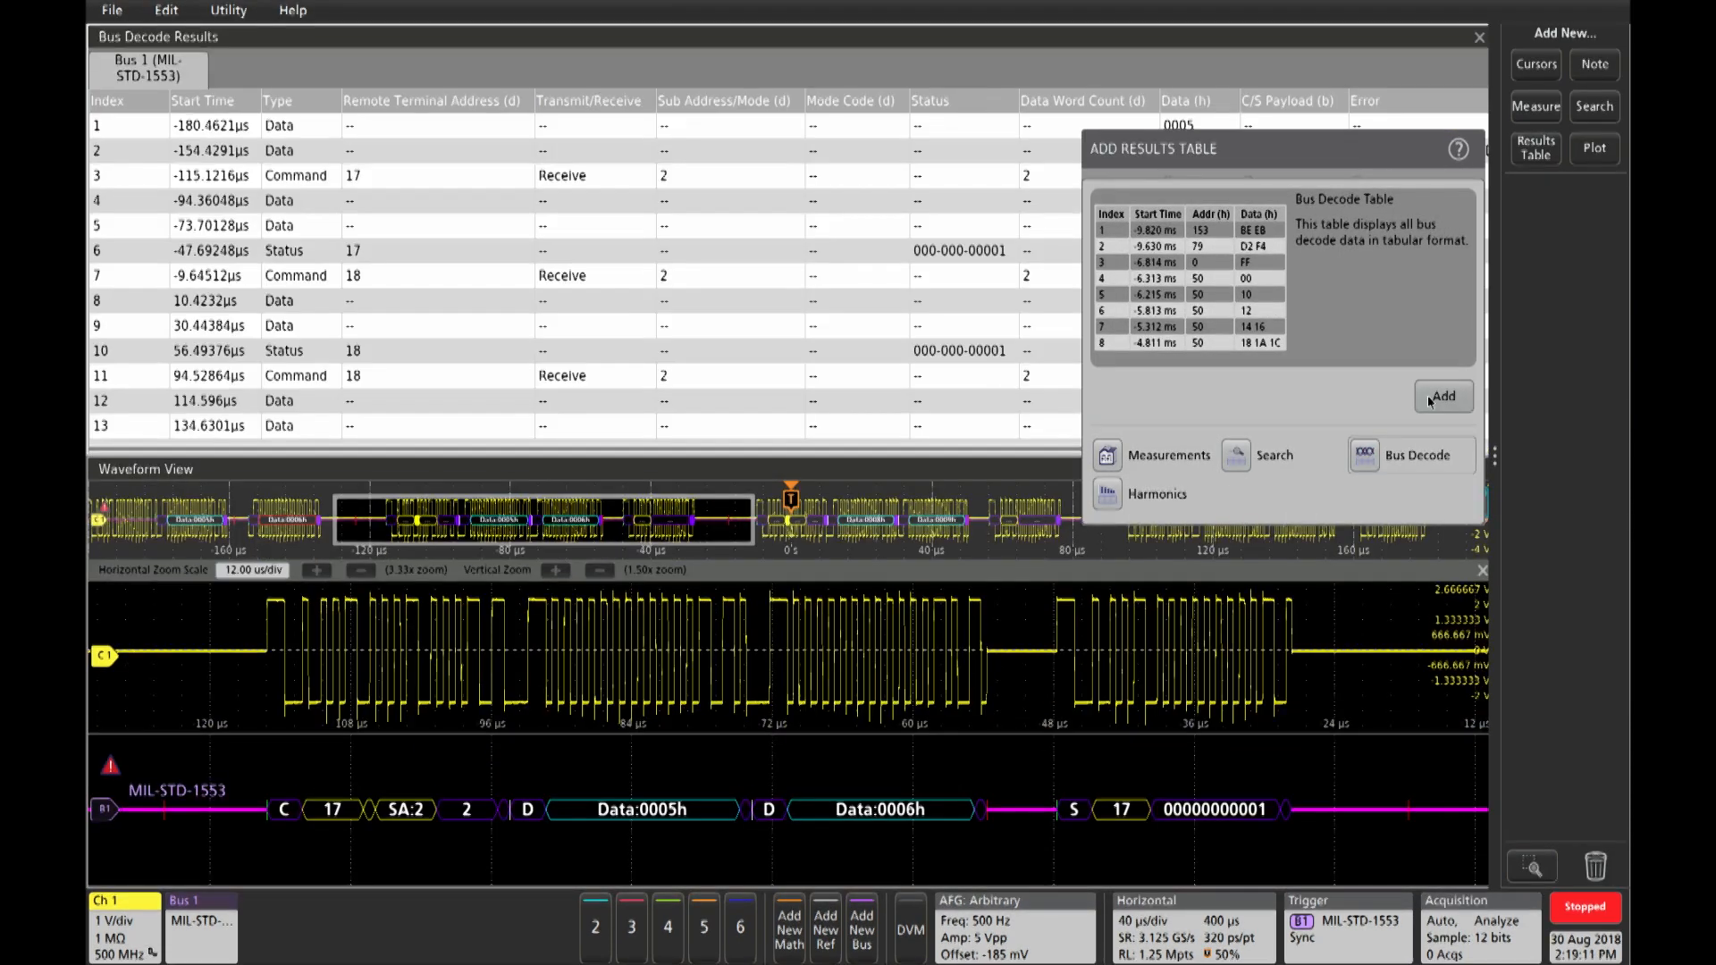
left_click(1443, 397)
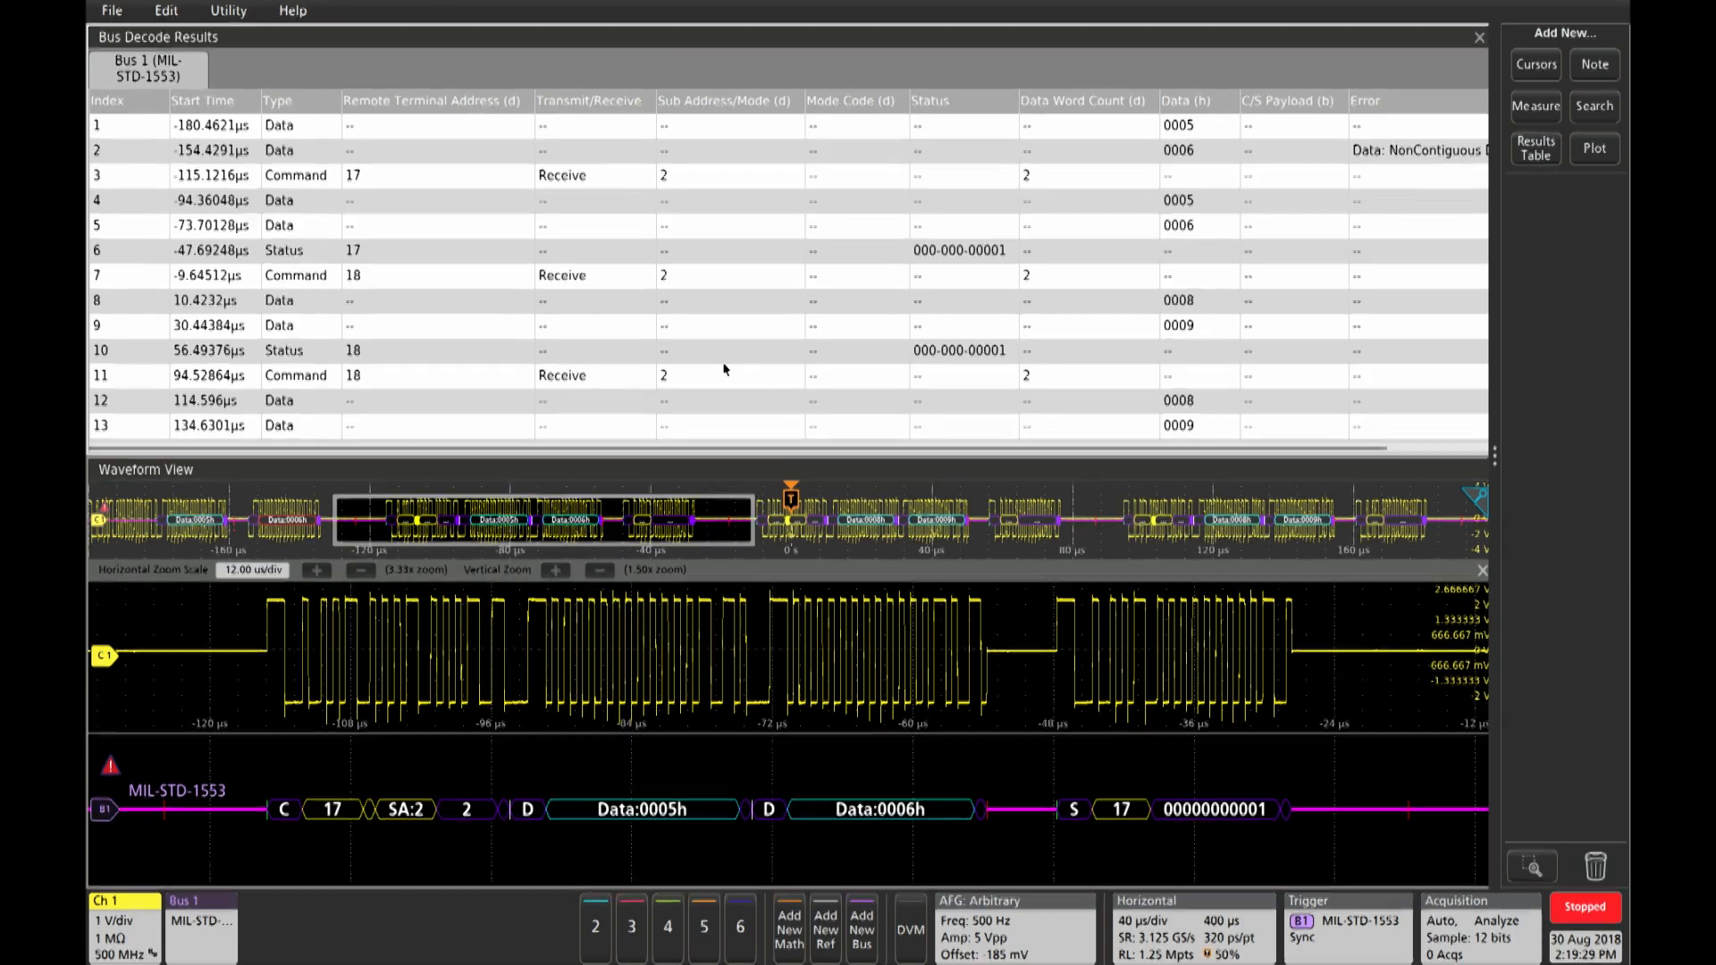
Step: Close the results table and set the bus trigger to data word 0005h
left_click(1478, 37)
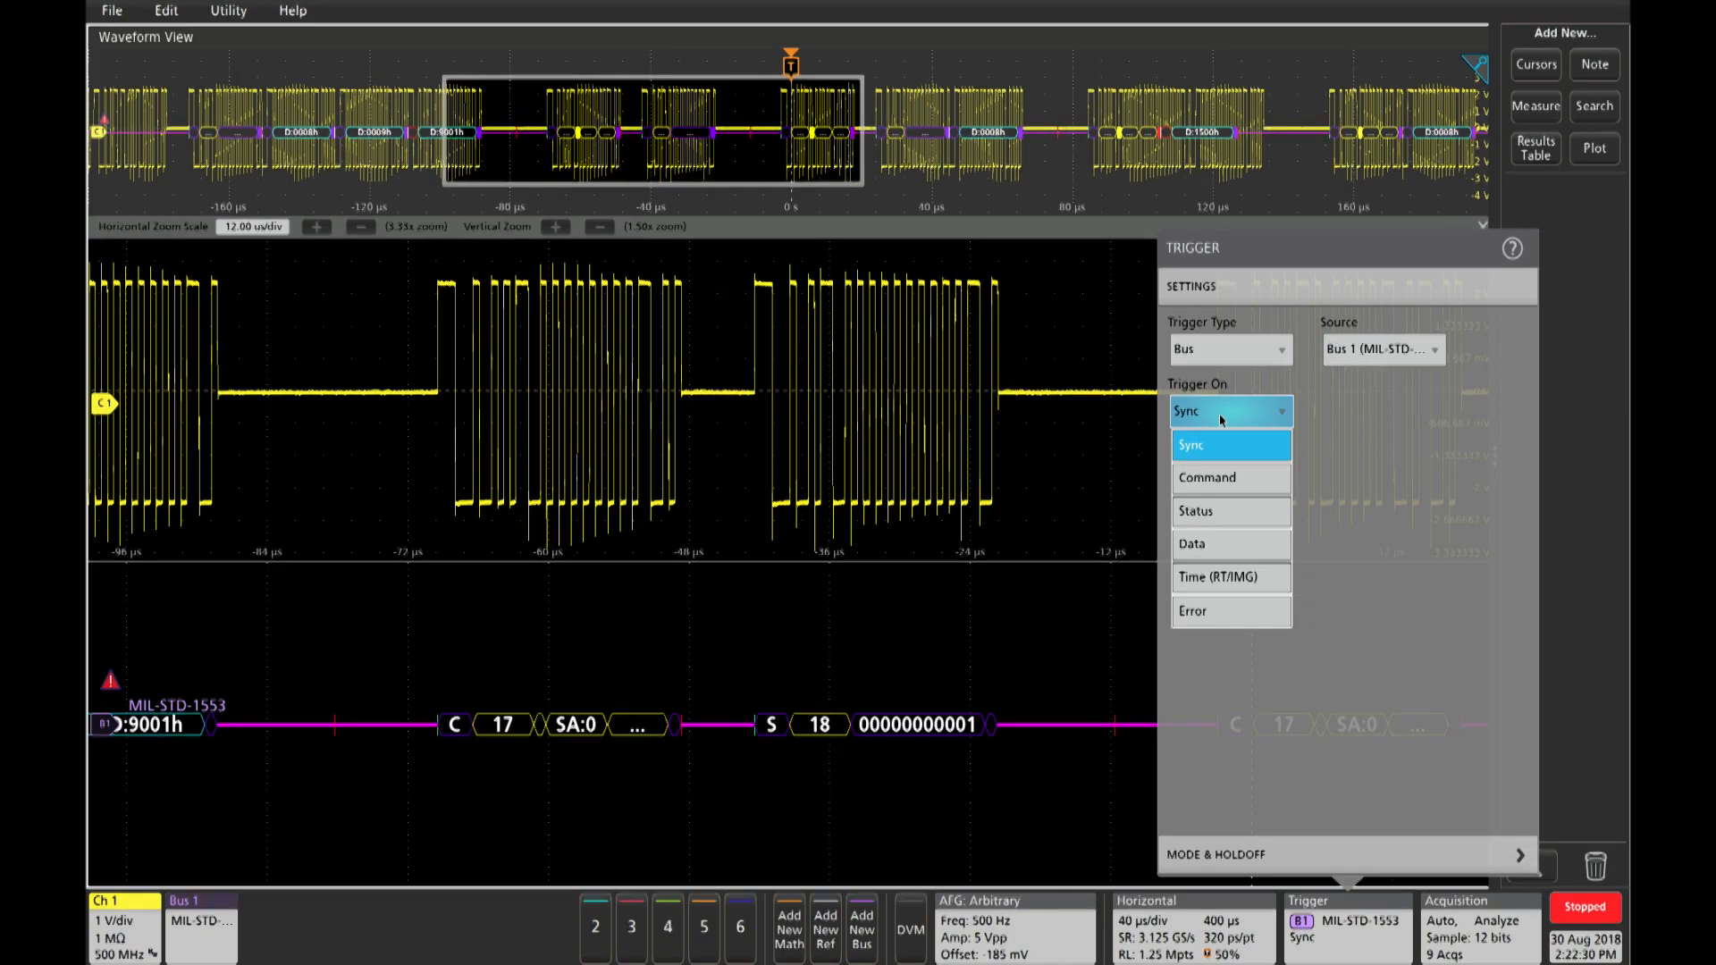
left_click(1191, 544)
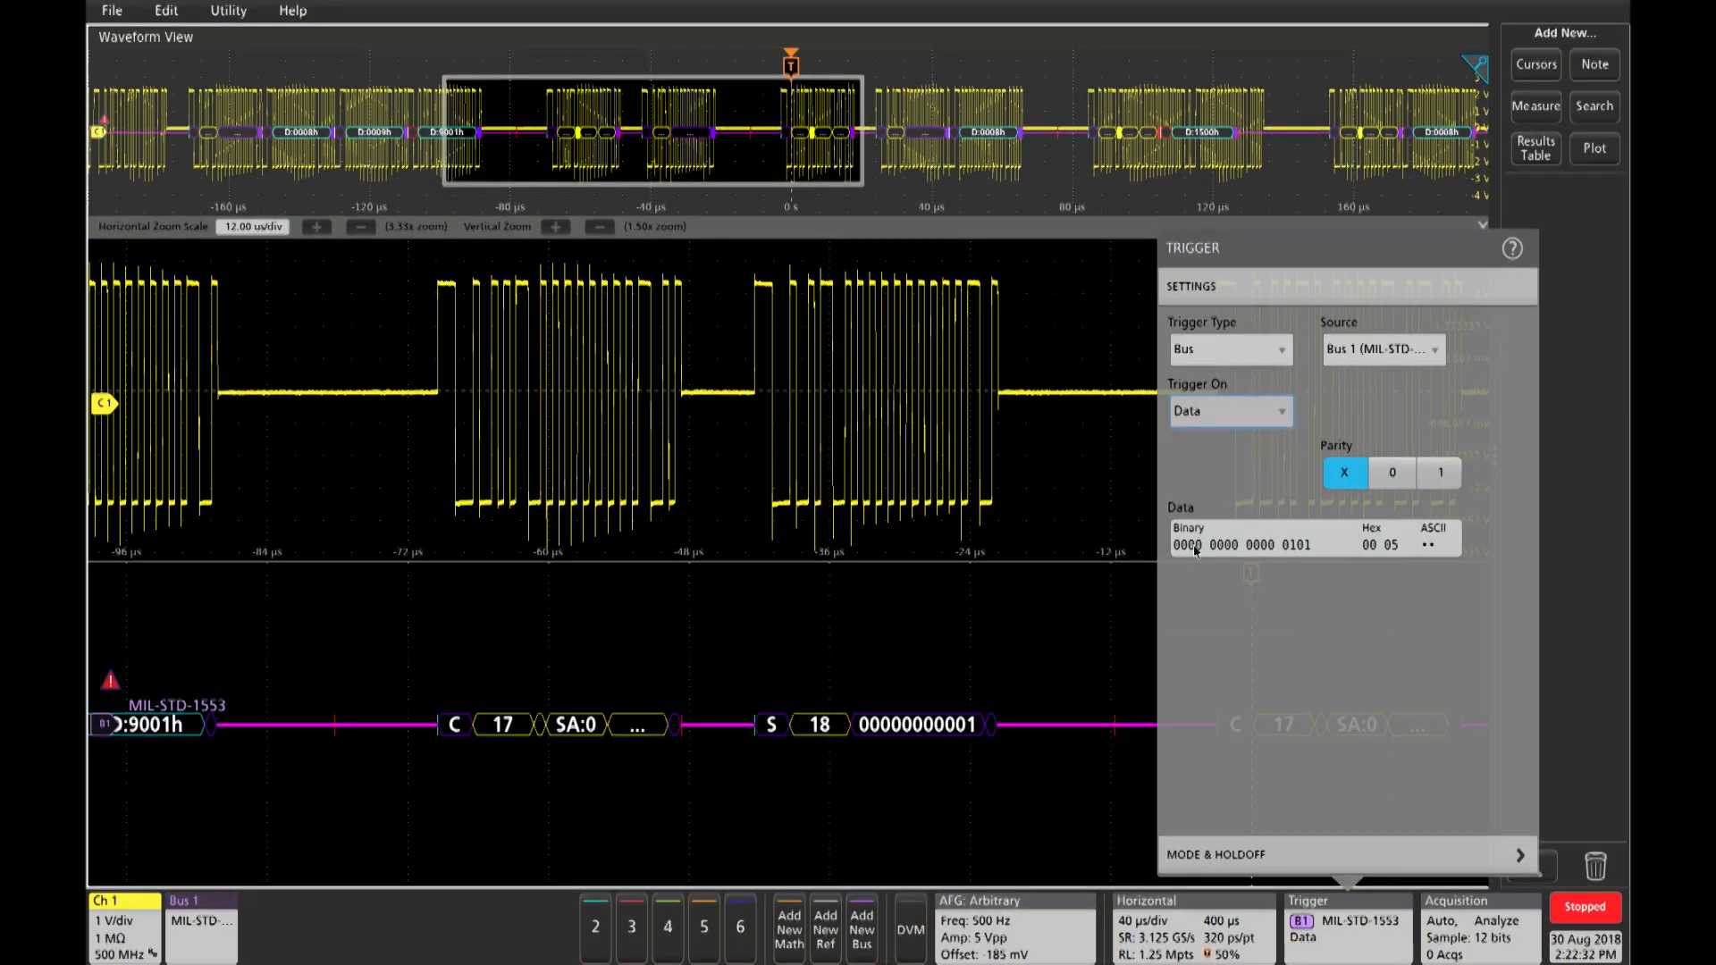
left_click(1250, 540)
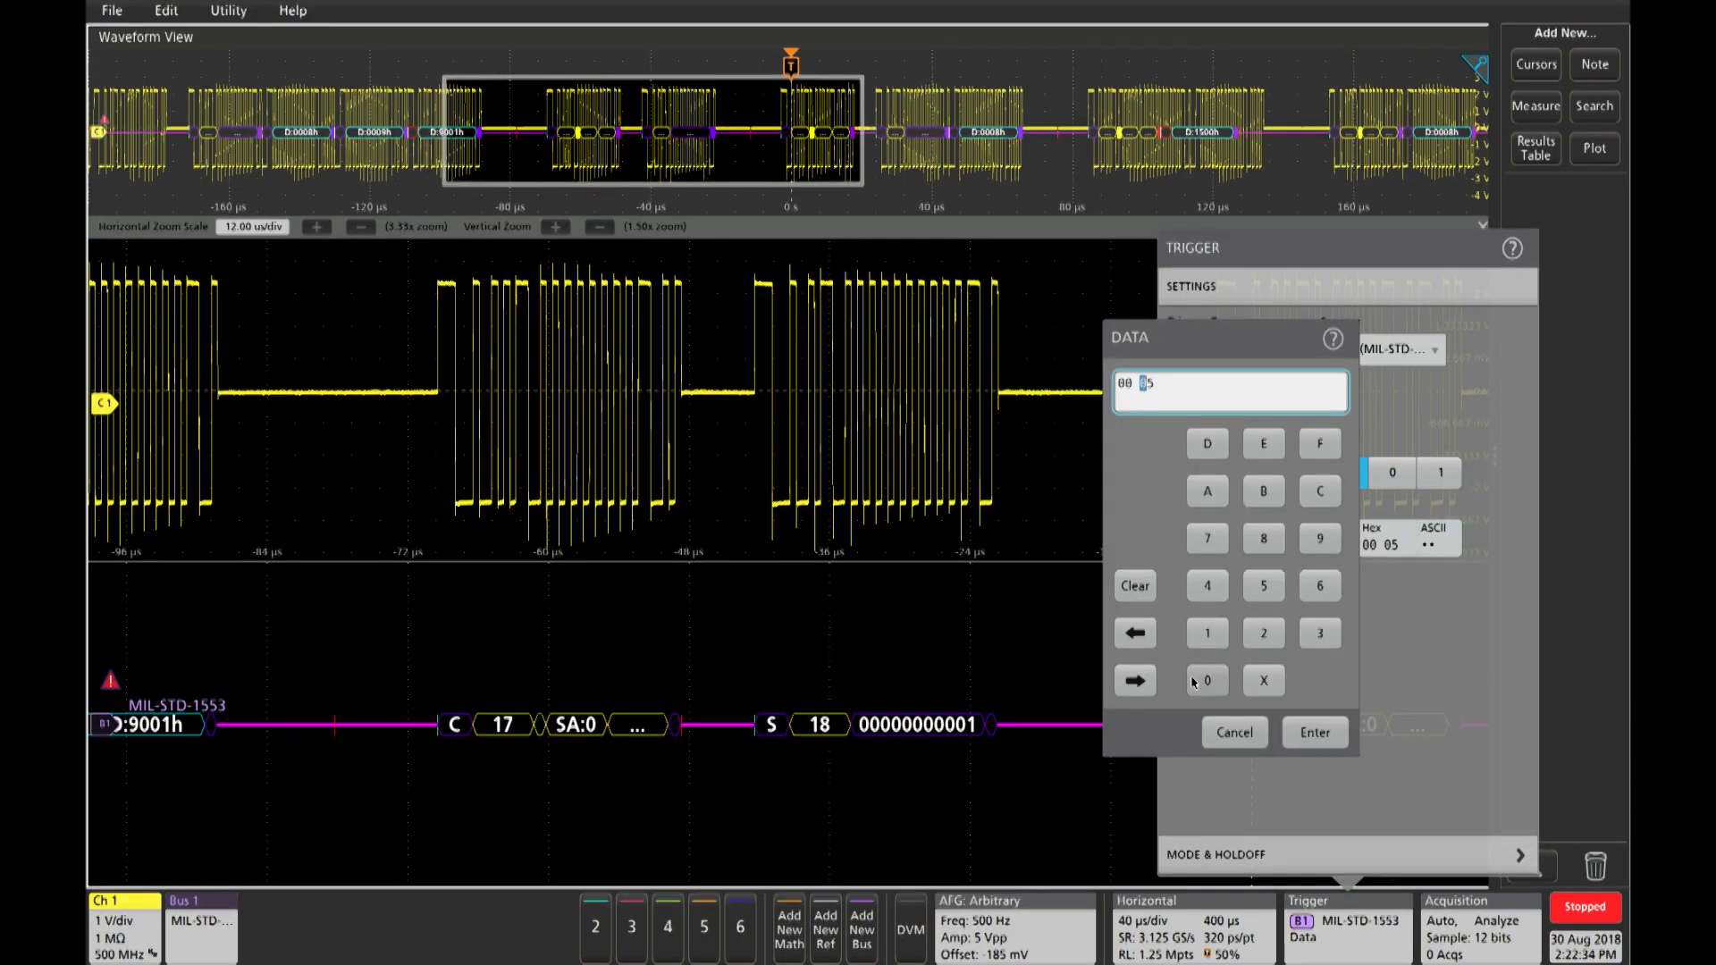
left_click(1314, 732)
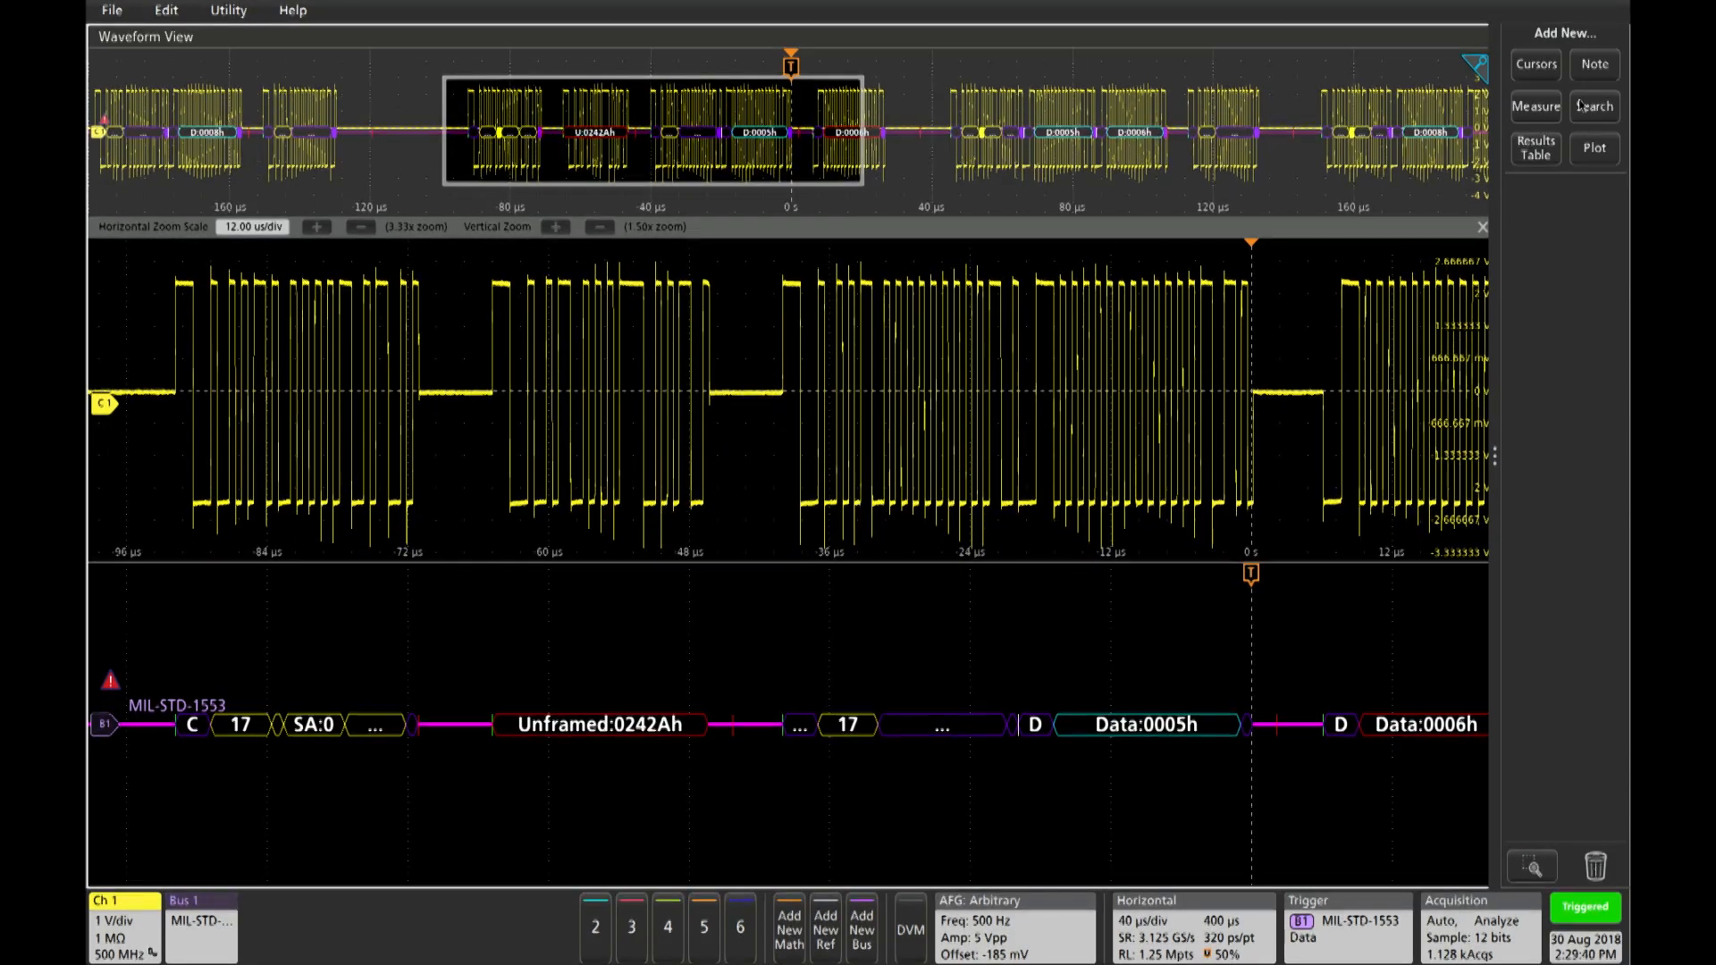
Step: Add Search 1, an edge search on channel 1, from the Add New panel
left_click(1594, 107)
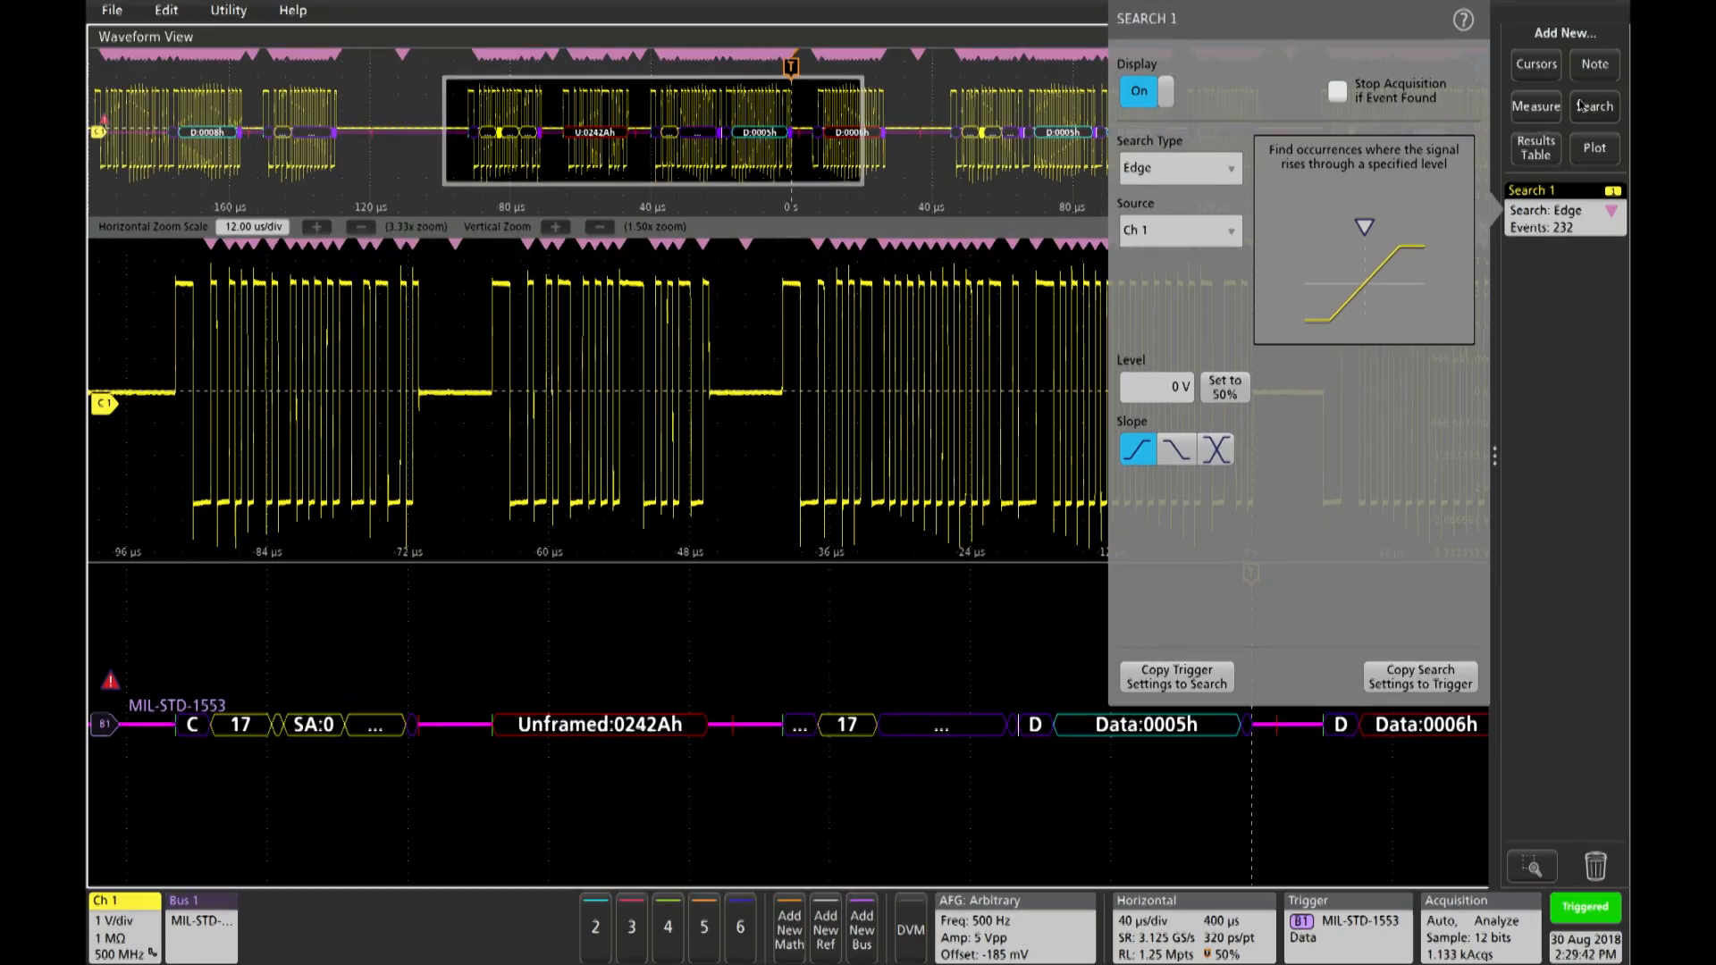